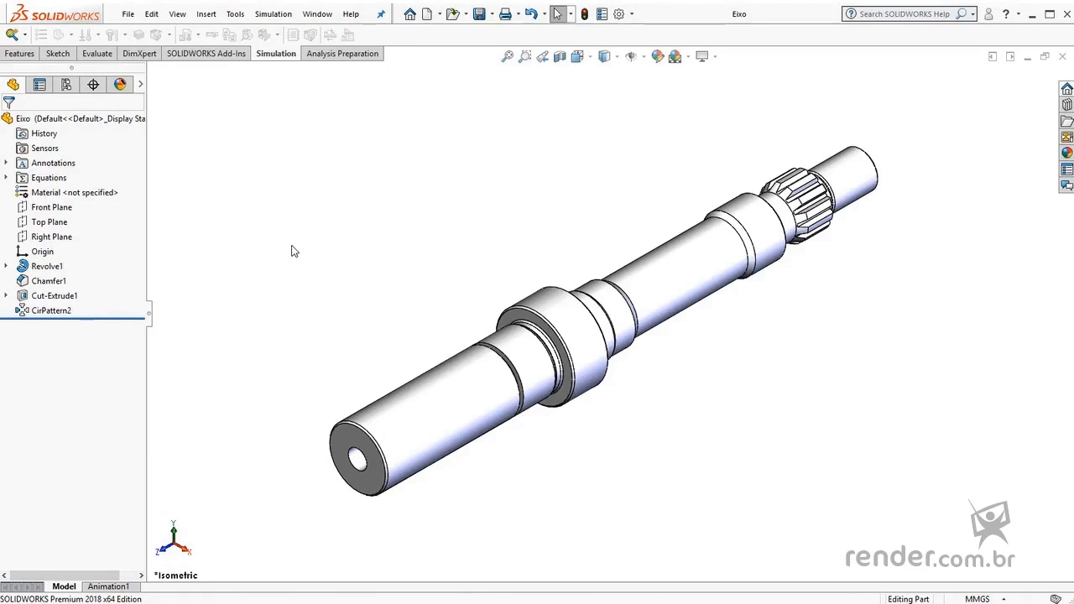
Create a new static study named Static 1 for the Eixo shaft.
click(272, 13)
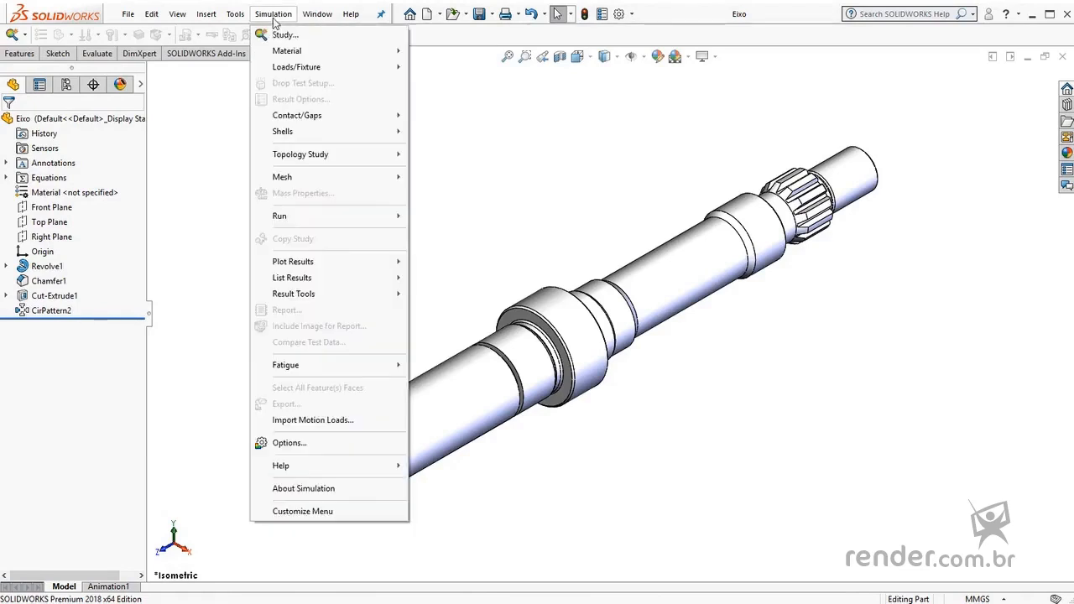
click(285, 35)
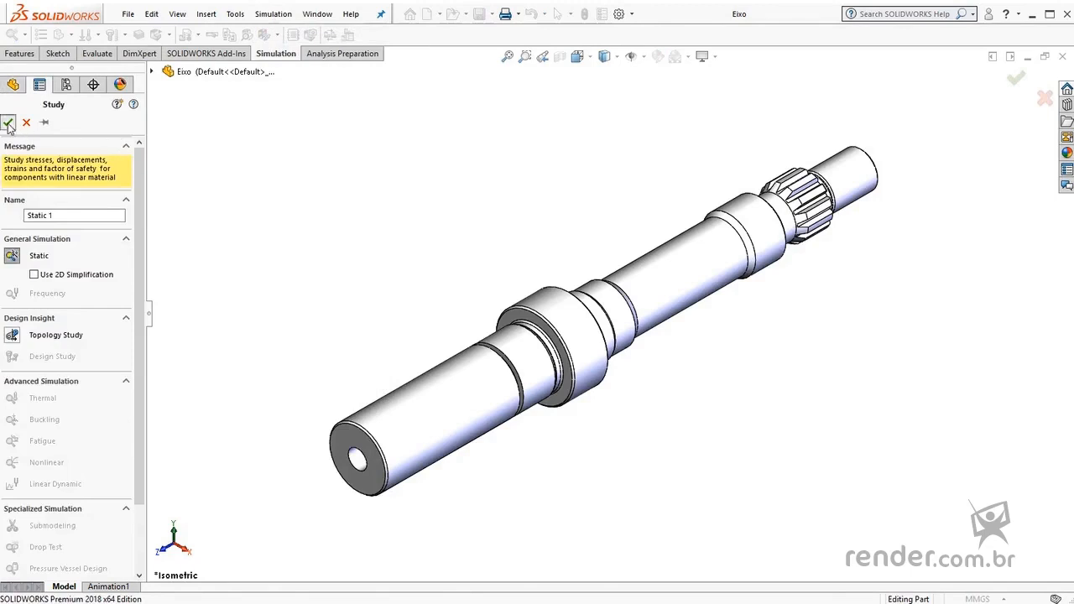
click(11, 123)
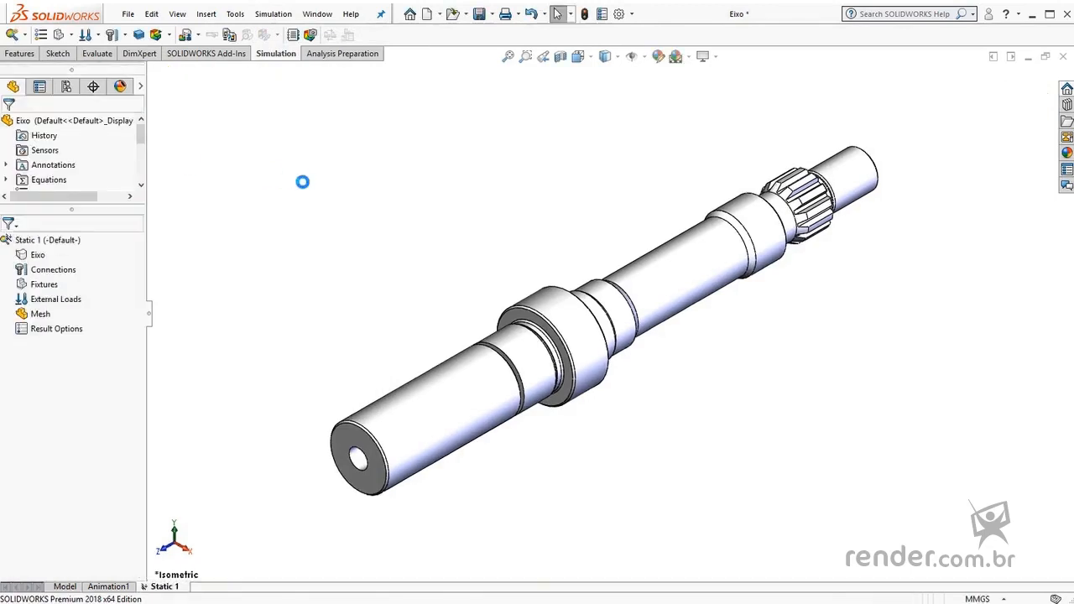
Mesh the Eixo shaft with a solid mesh using the default element size.
right_click(39, 313)
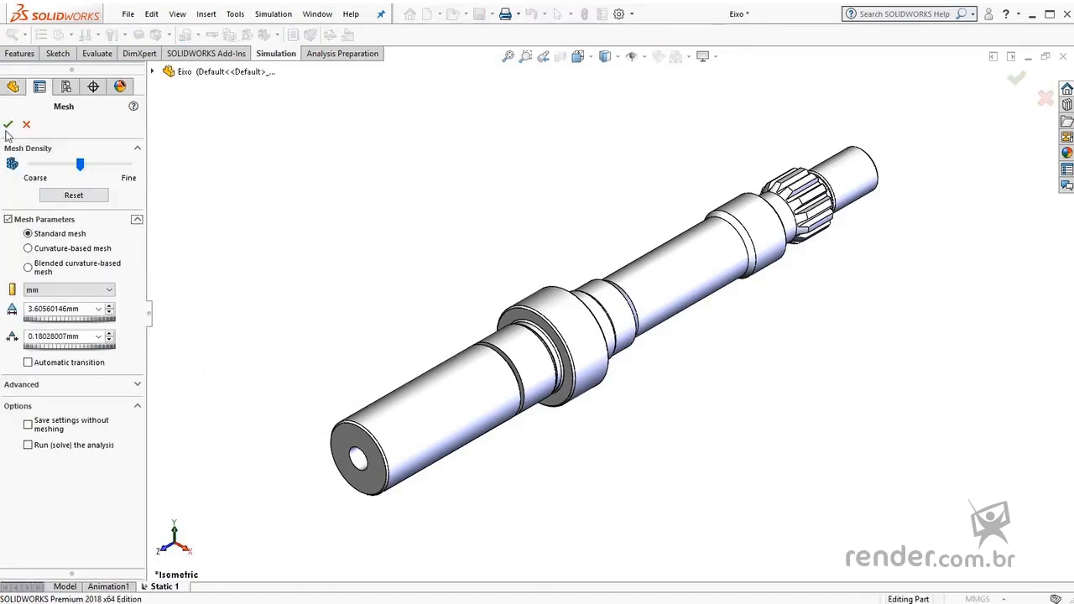
click(9, 124)
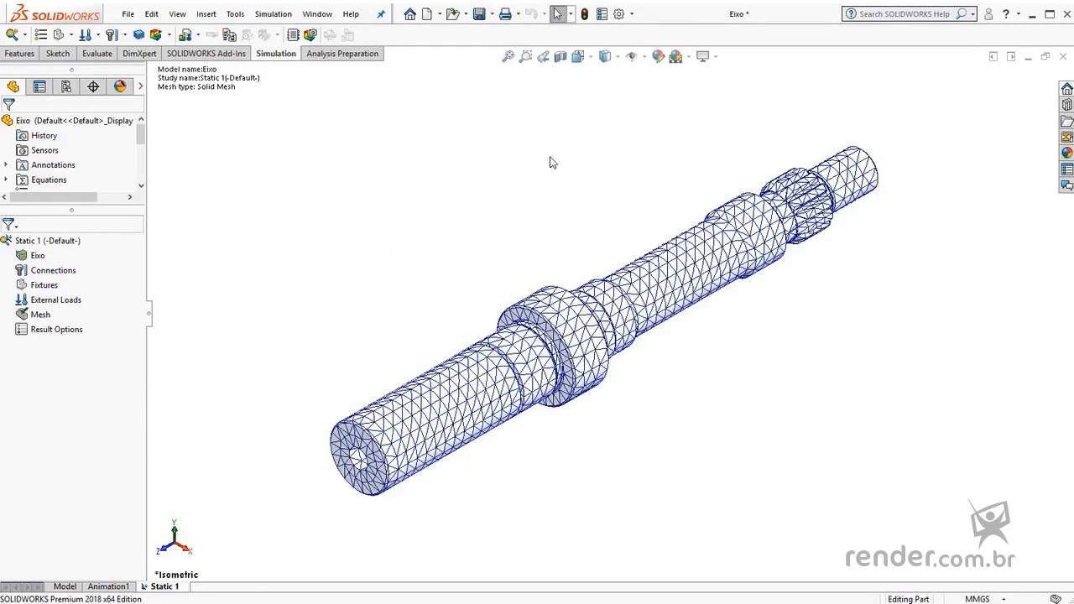
mouse_move(355, 330)
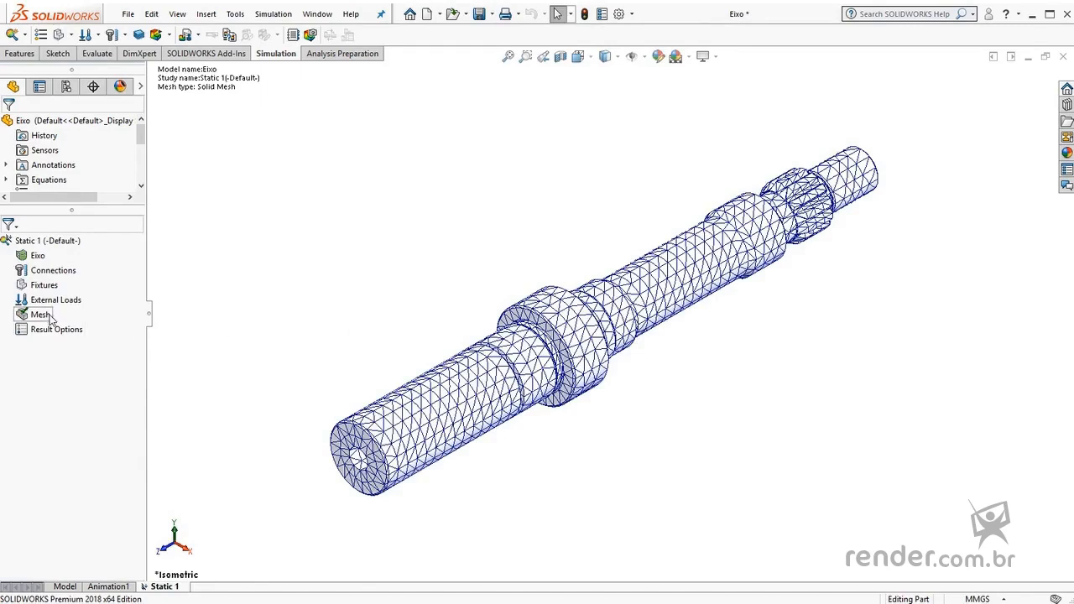
Remesh the shaft with a 20 mm global element size, which fails on CirPattern2.
click(40, 314)
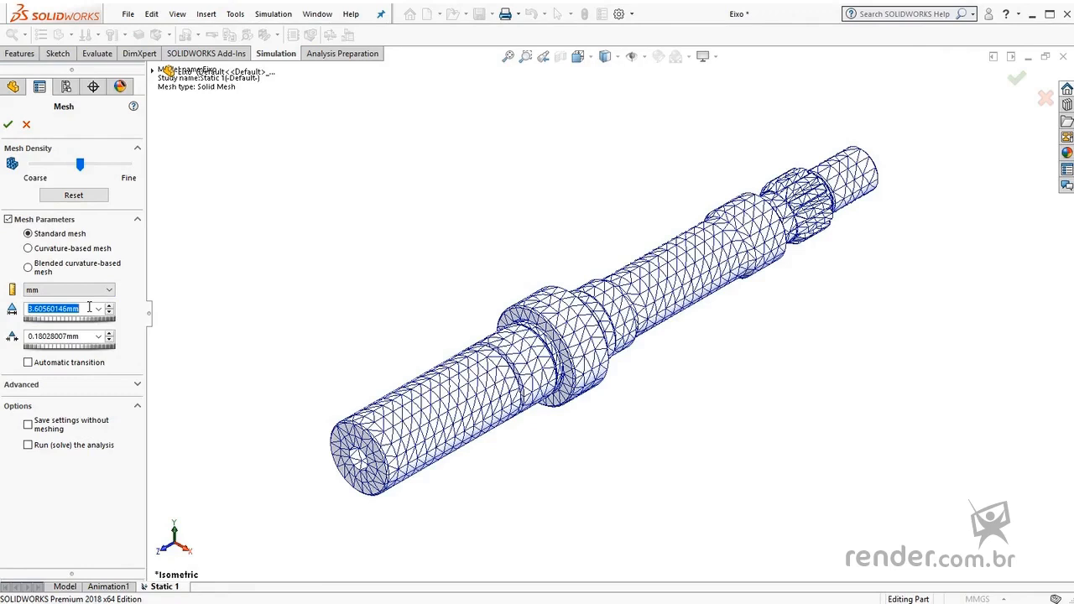
text(20)
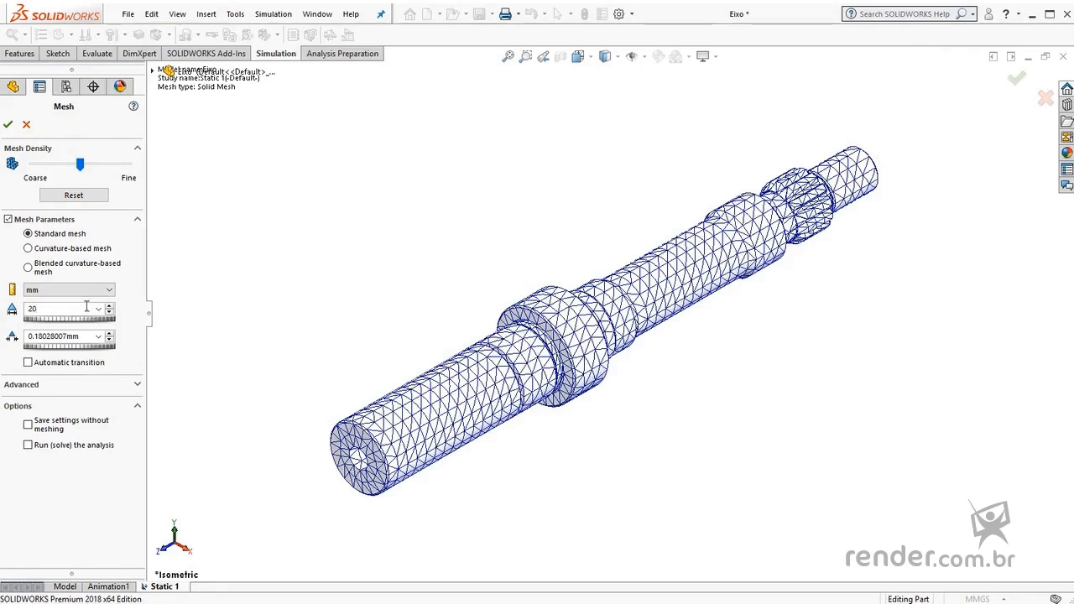
click(10, 116)
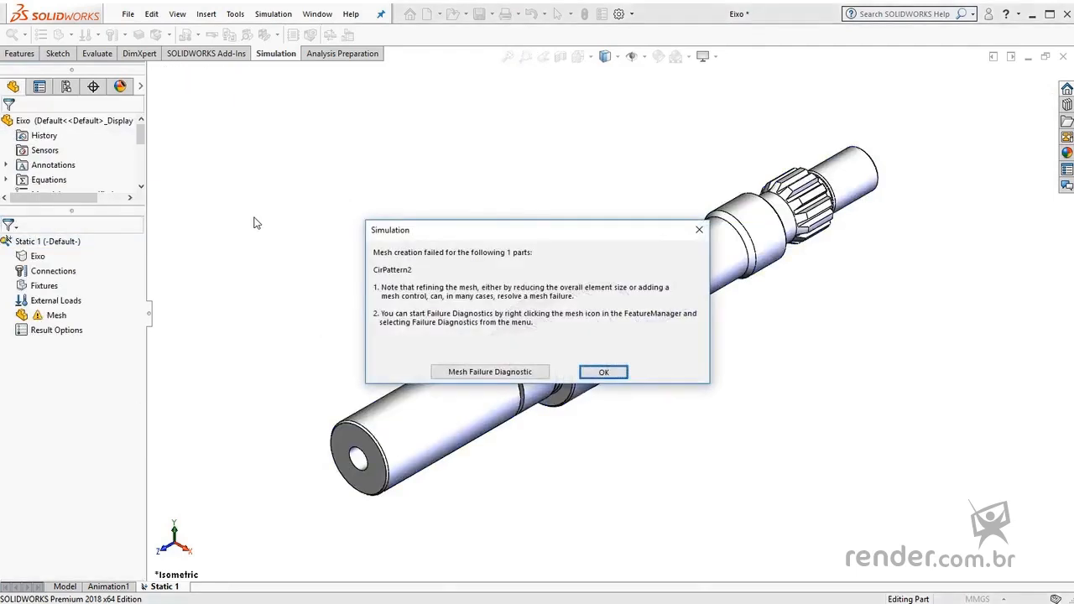
mouse_move(342, 248)
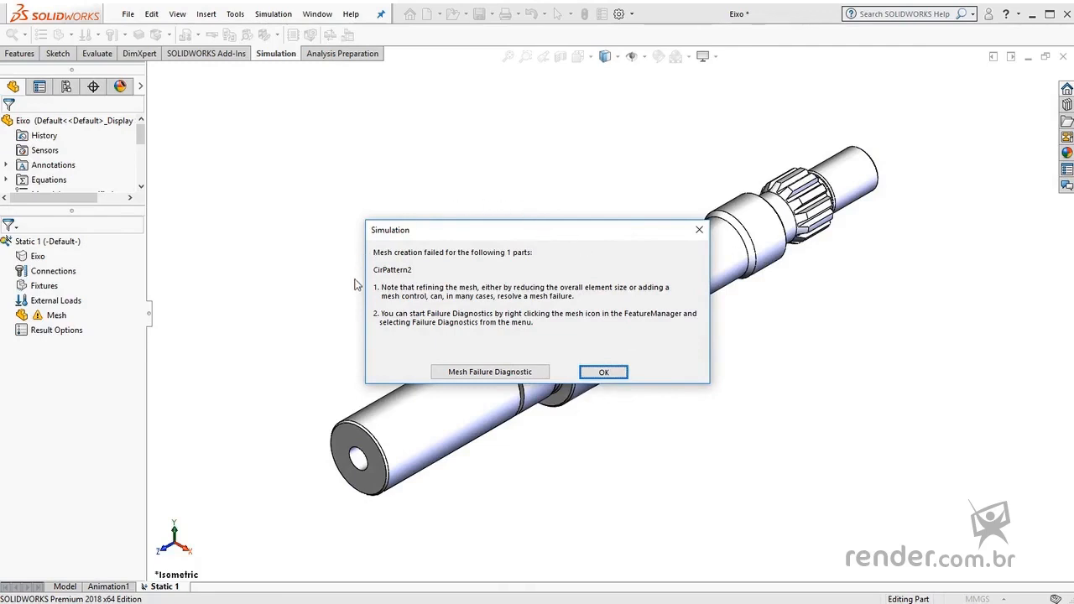
mouse_move(660, 341)
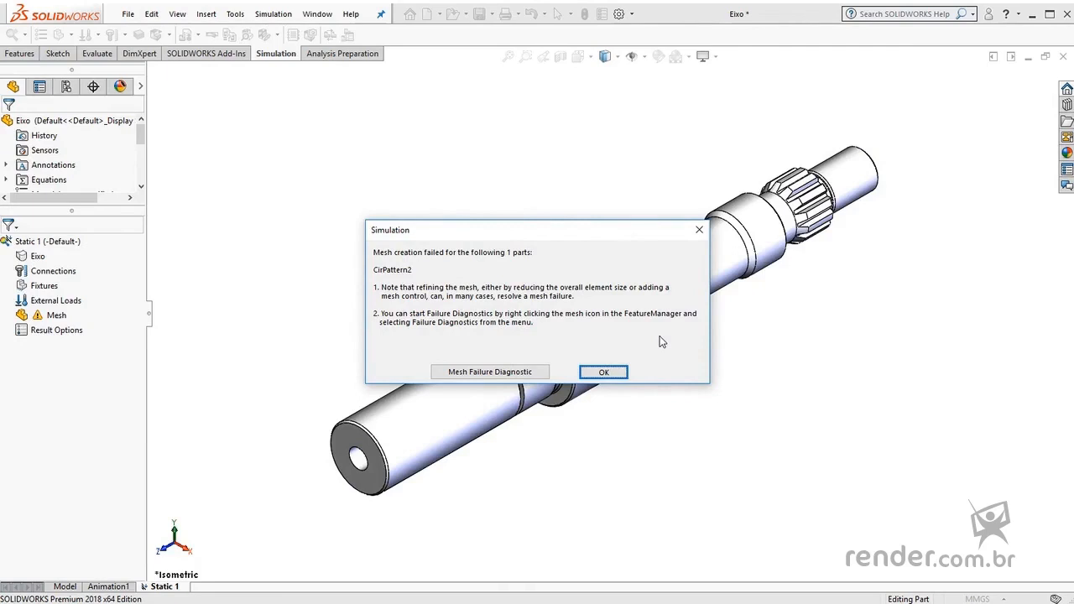
mouse_move(415, 277)
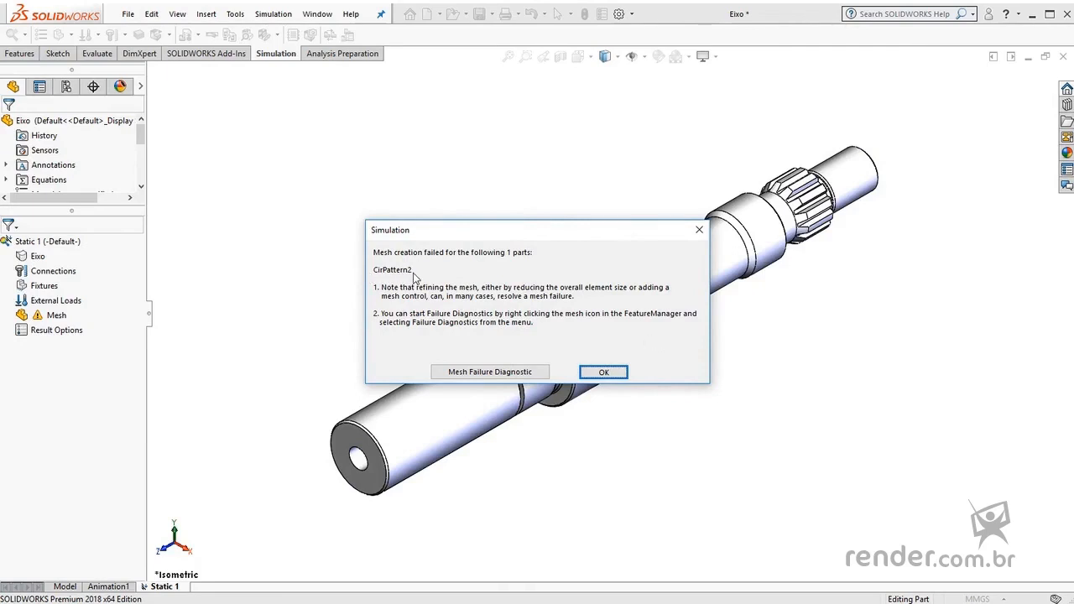
Open Mesh Failure Diagnostics and inspect CirPattern2's failed spline edges on the shaft.
click(603, 371)
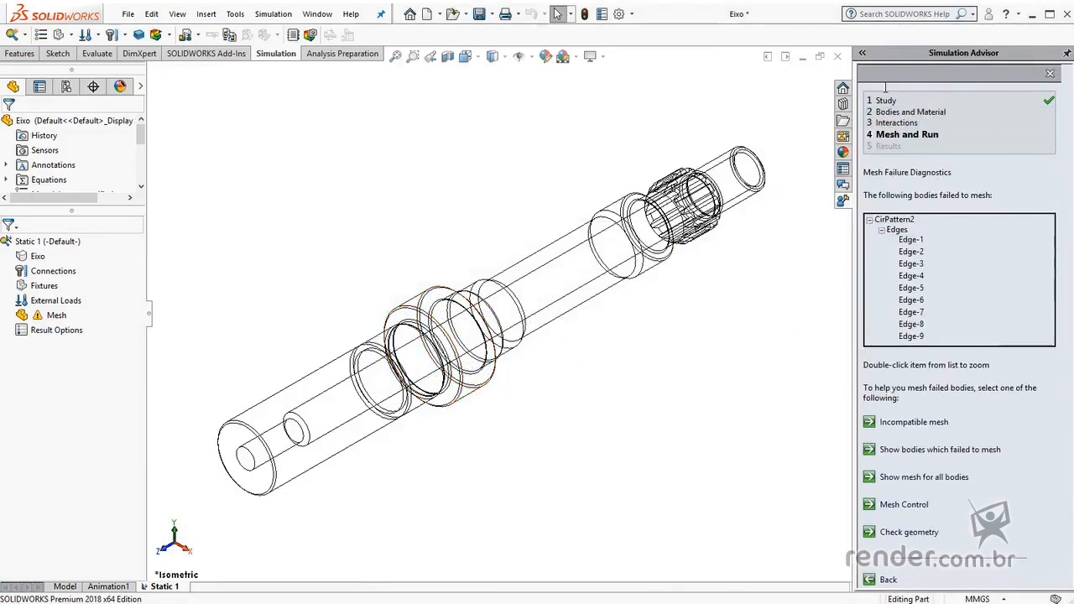
mouse_move(823, 336)
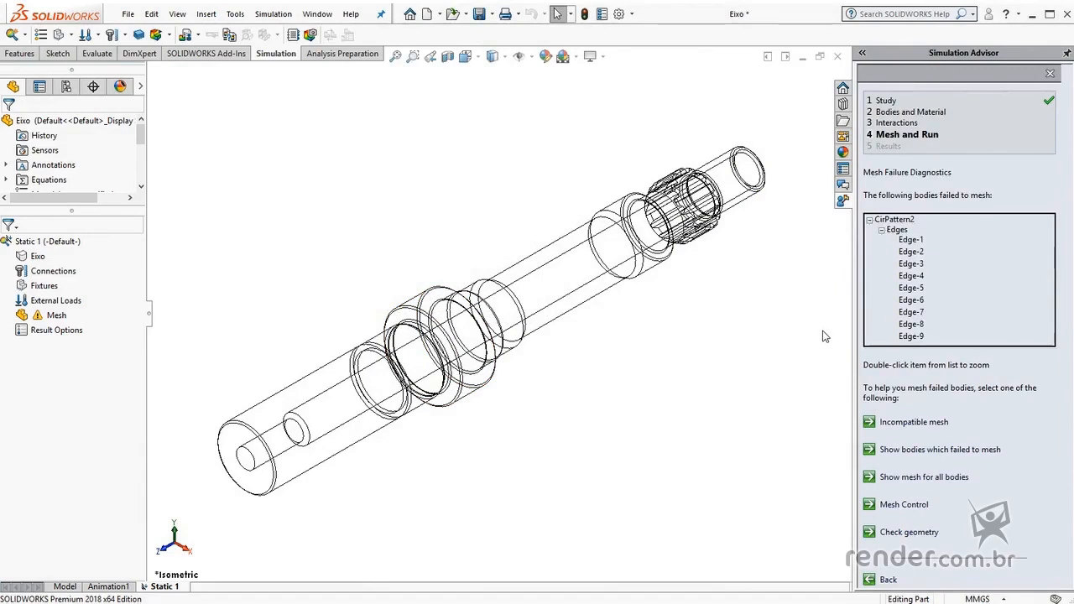
click(894, 219)
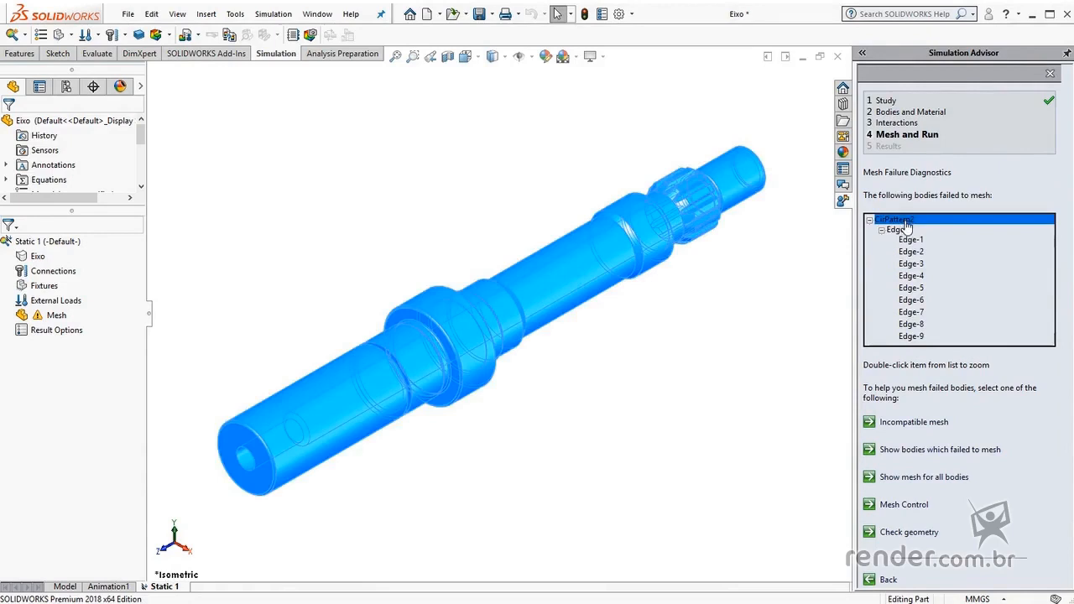
click(910, 239)
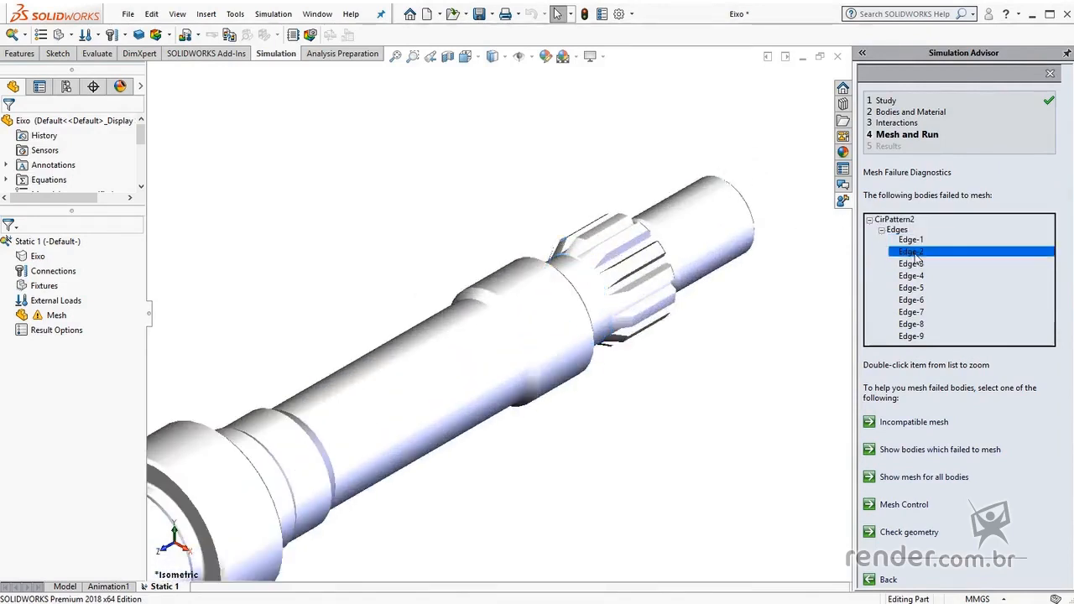
click(910, 299)
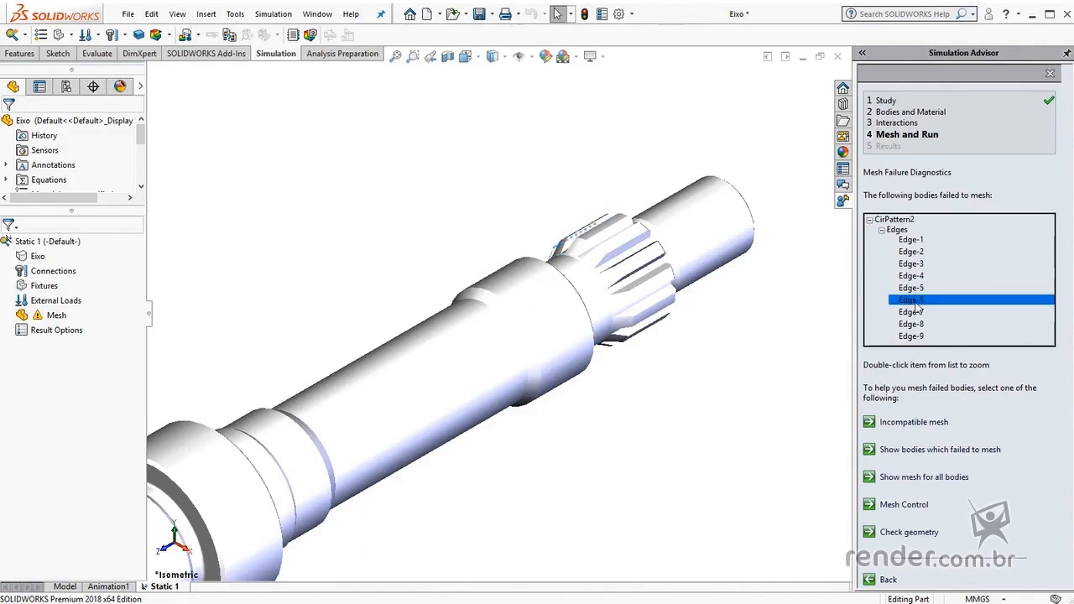
click(911, 336)
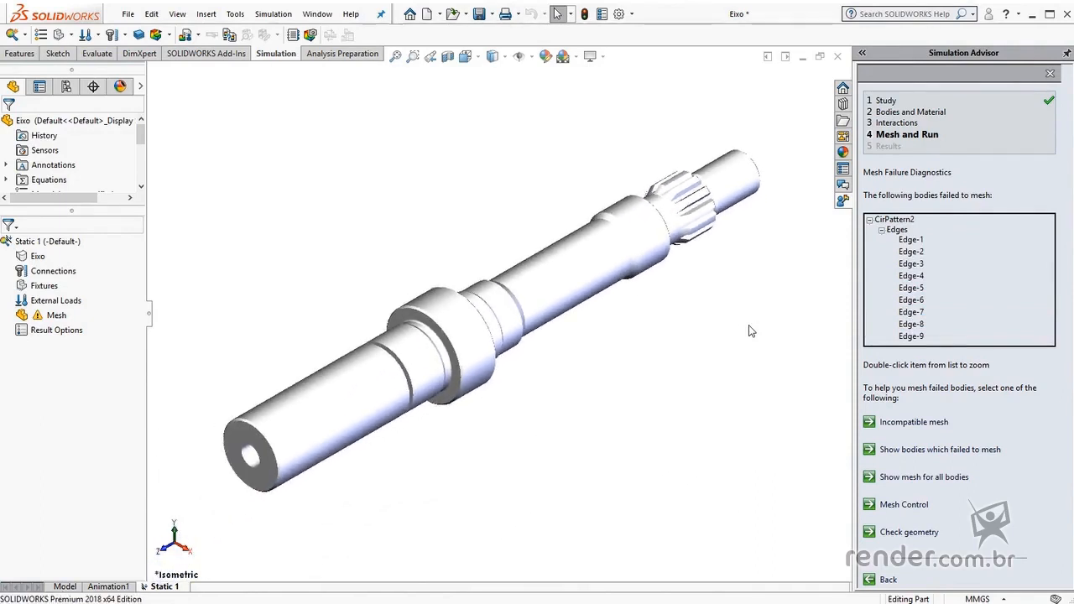
mouse_move(548, 334)
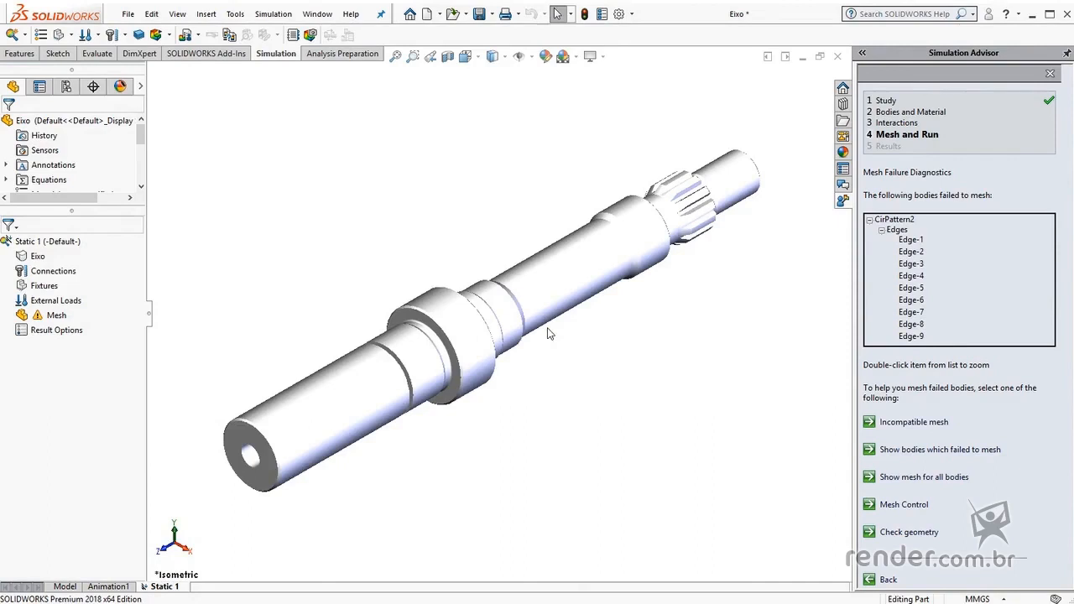
mouse_move(801, 280)
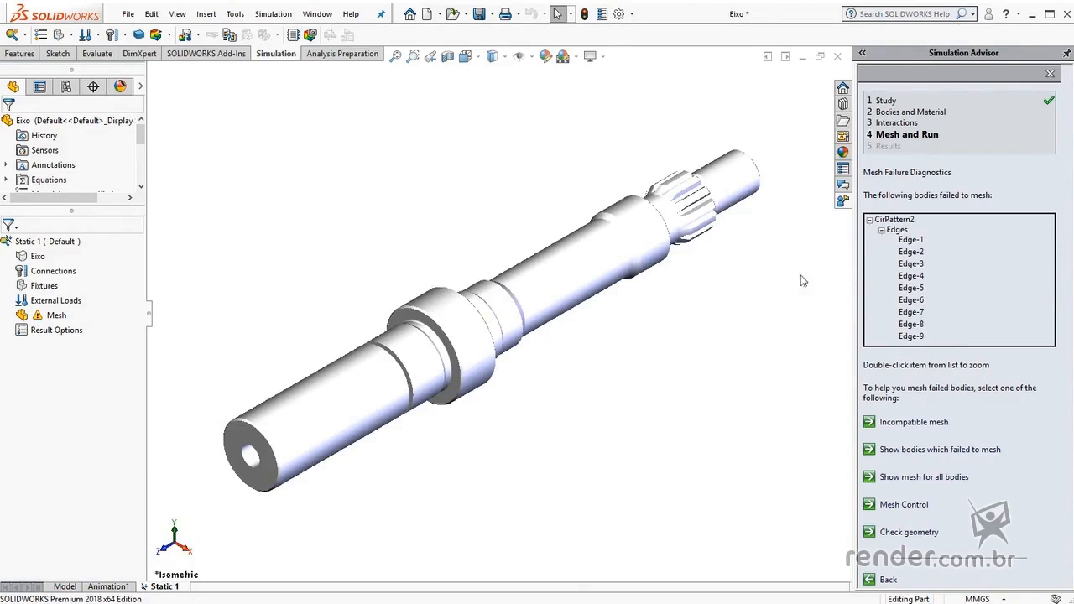
Close Simulation Advisor and remesh the shaft successfully with default element size.
click(1049, 73)
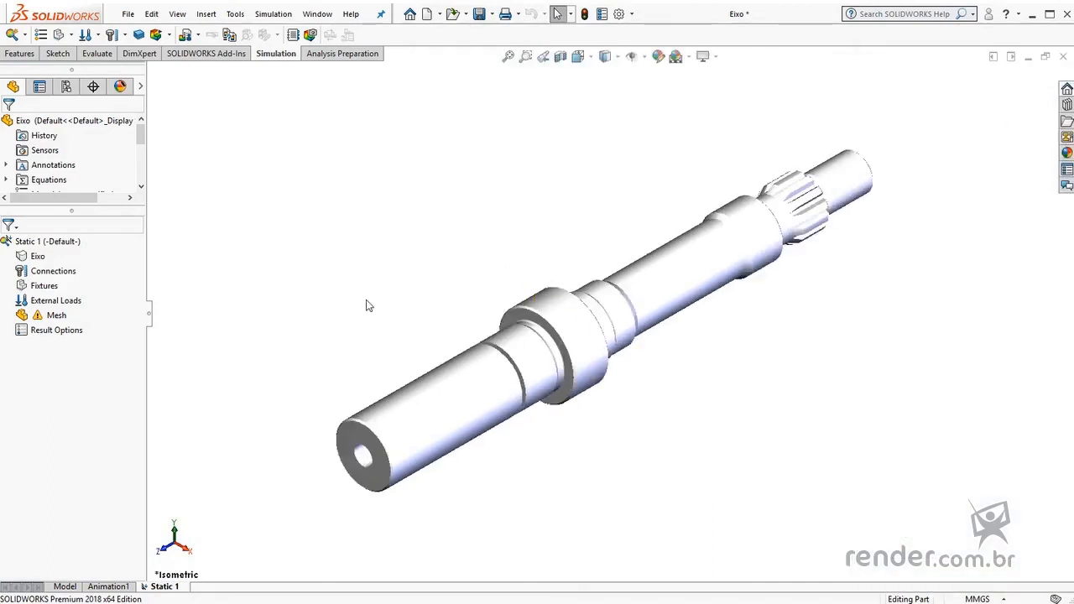
right_click(56, 314)
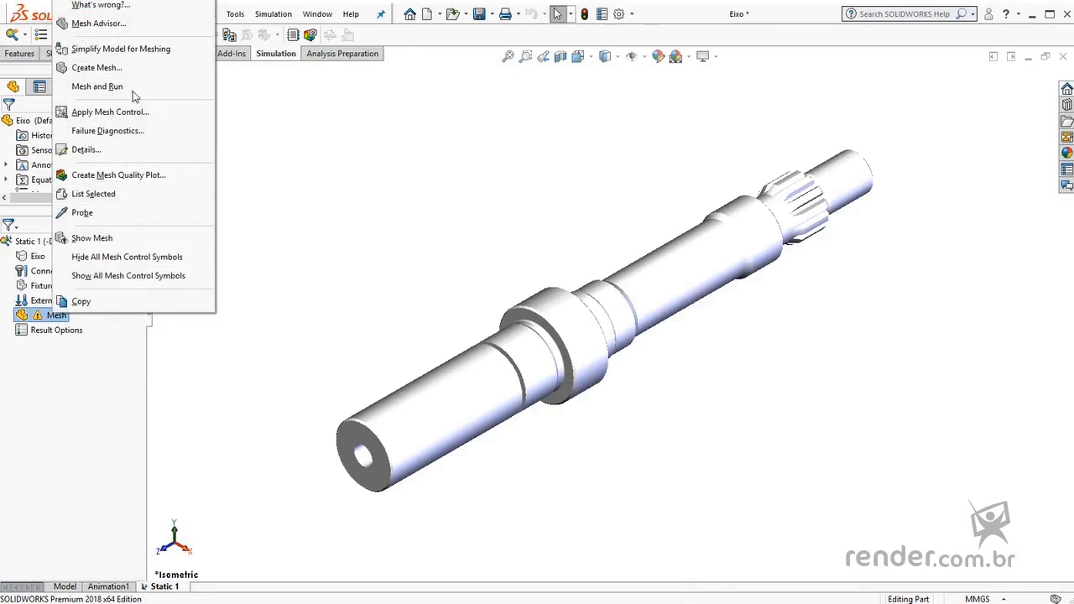
click(97, 67)
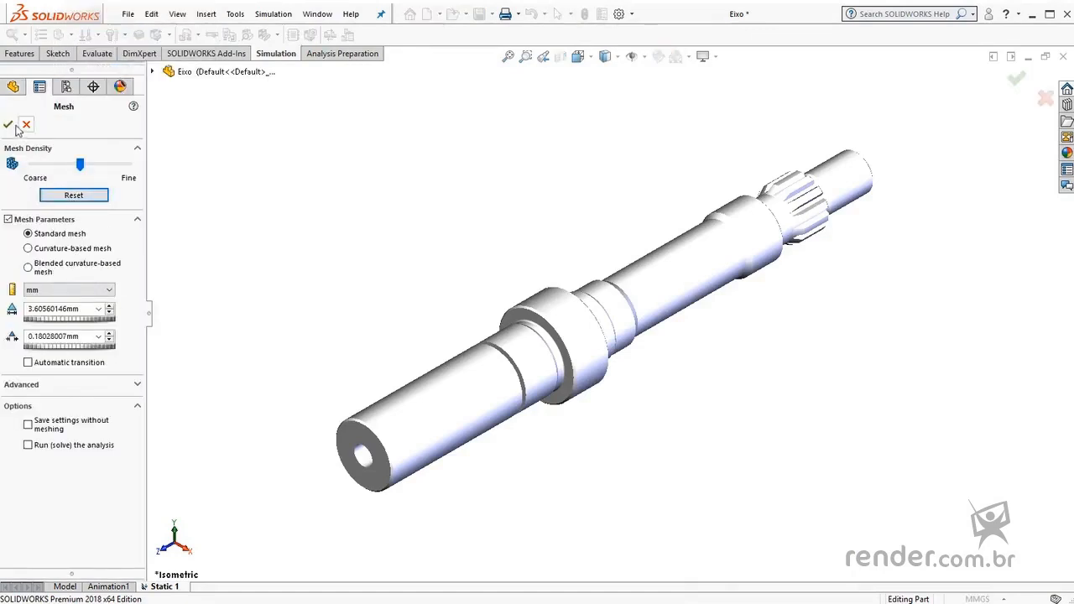
click(9, 126)
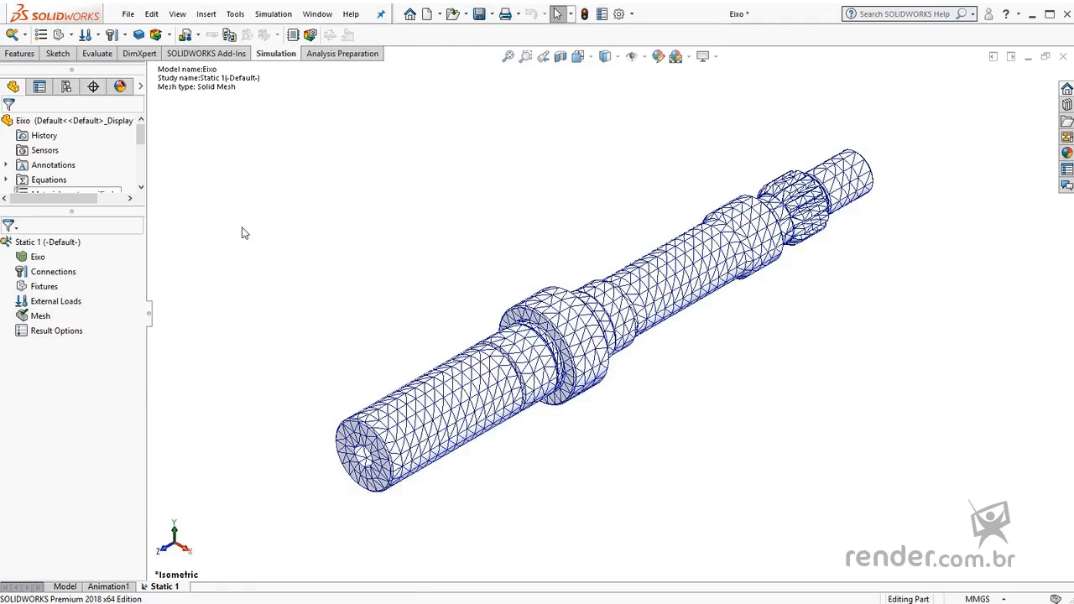
mouse_move(237, 236)
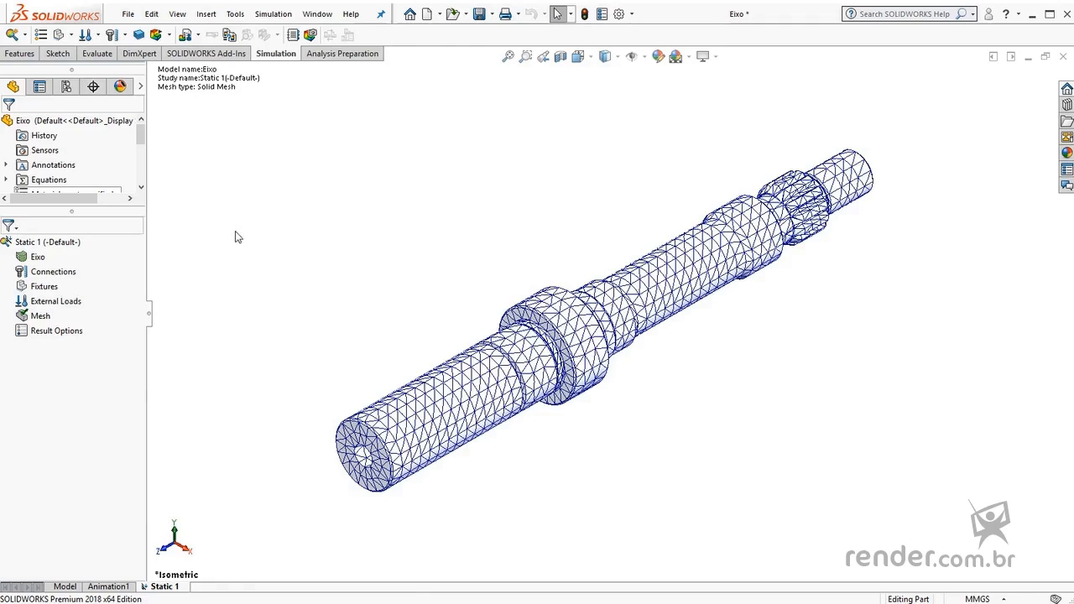
Run Mesh Failure Diagnostics on the new mesh, showing no failed bodies.
right_click(40, 315)
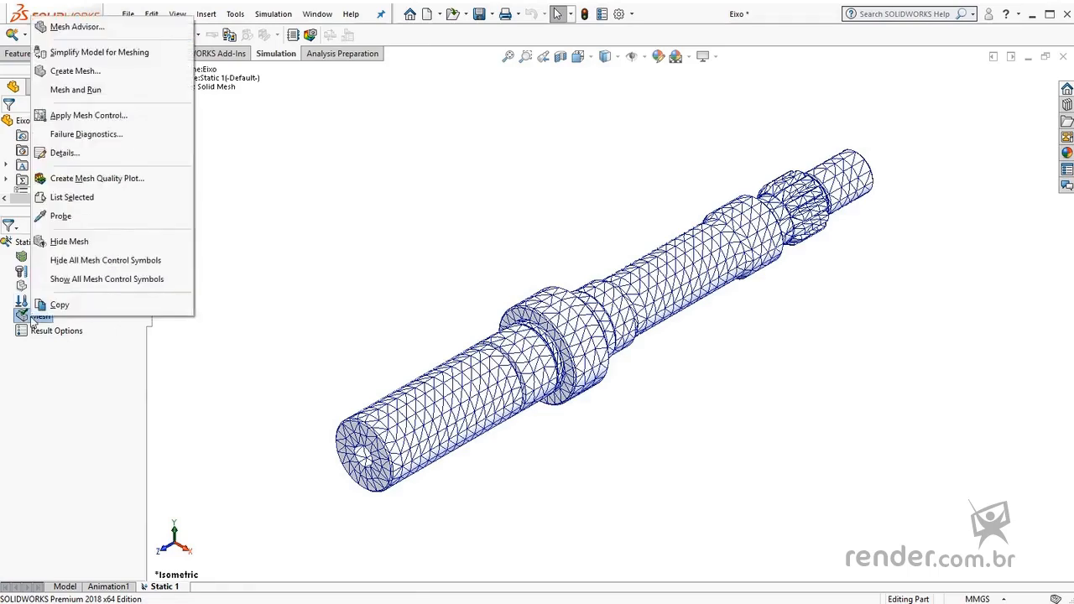
mouse_move(113, 140)
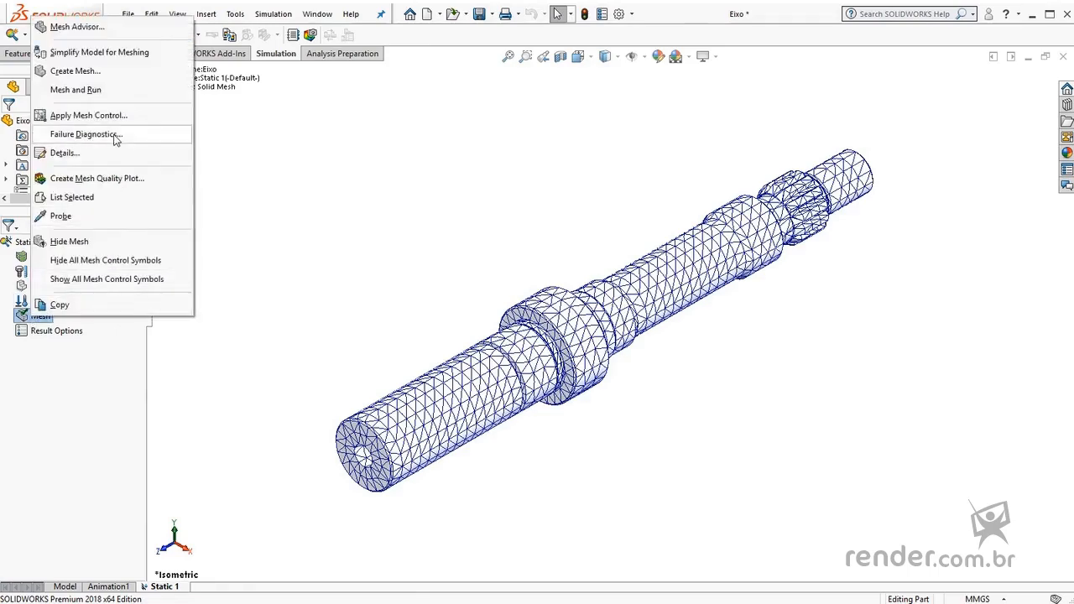
click(85, 134)
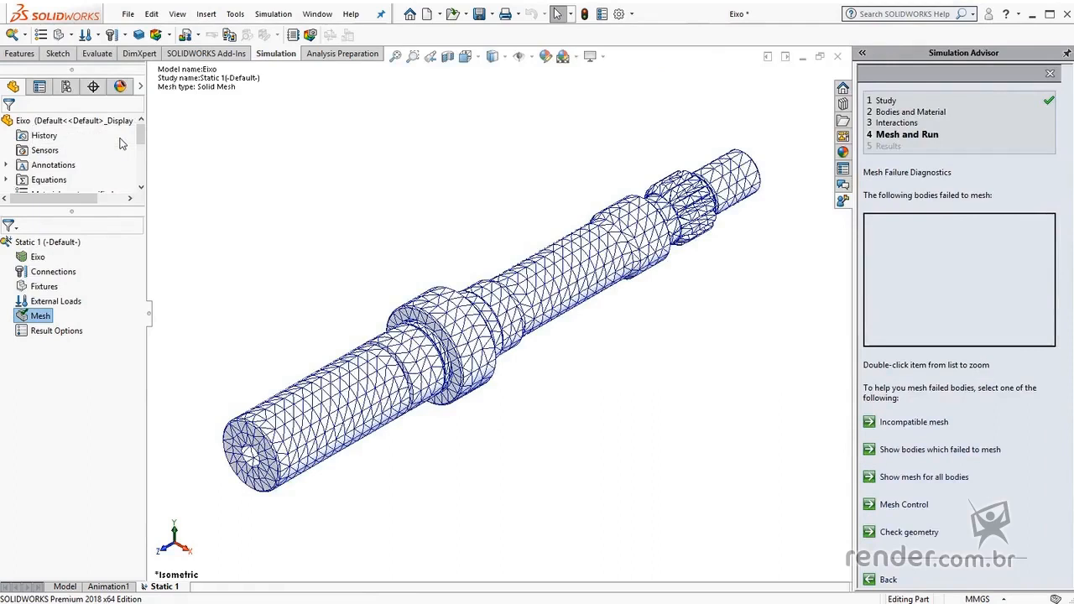
mouse_move(938, 92)
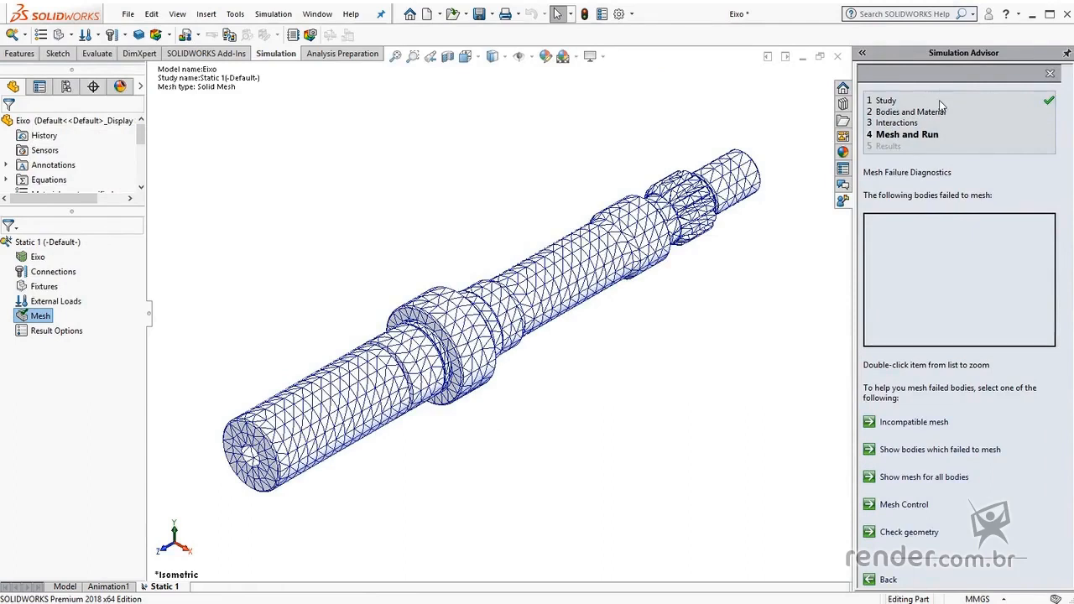
mouse_move(921, 261)
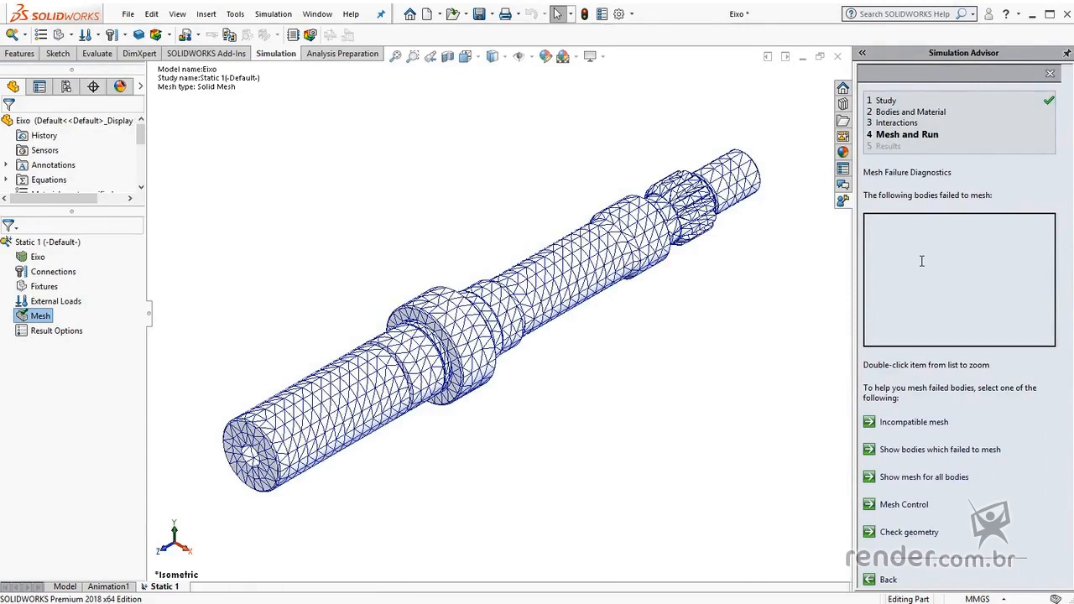